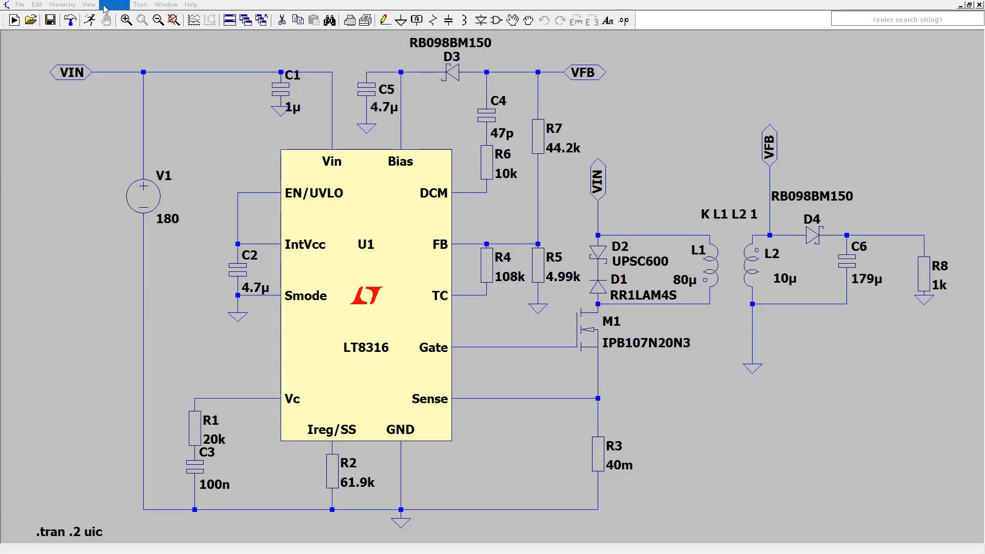
- Run the .tran analysis of the LT8316 flyback and view its output and switching waveforms
click(90, 19)
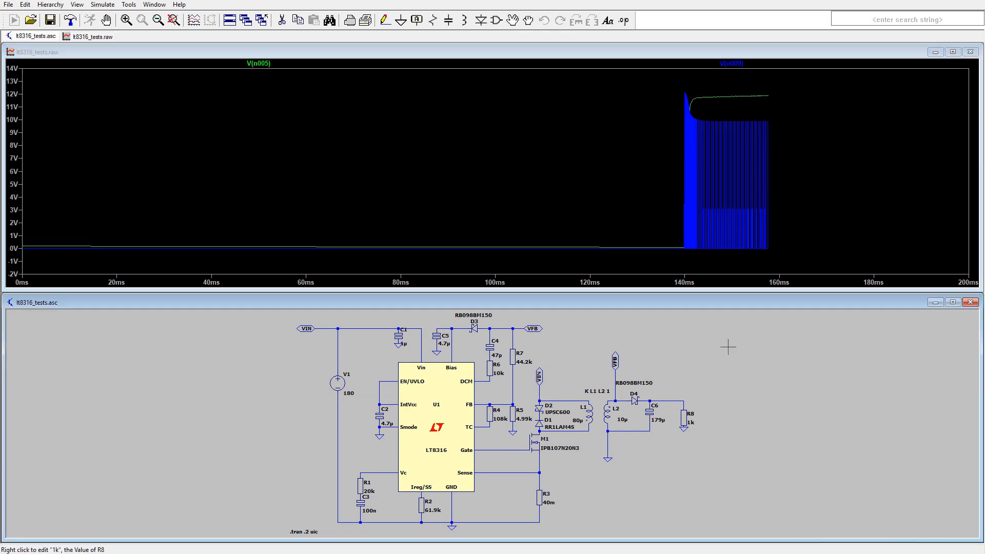
mouse_move(763, 156)
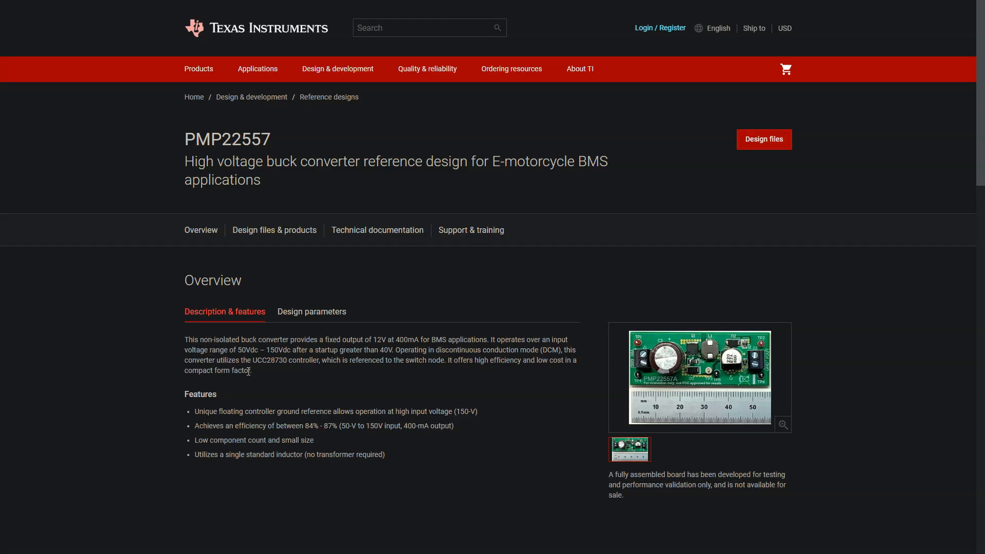
- Scroll through the PMP22557 floating-ground buck page to review its features and board photo
scroll(down, 3)
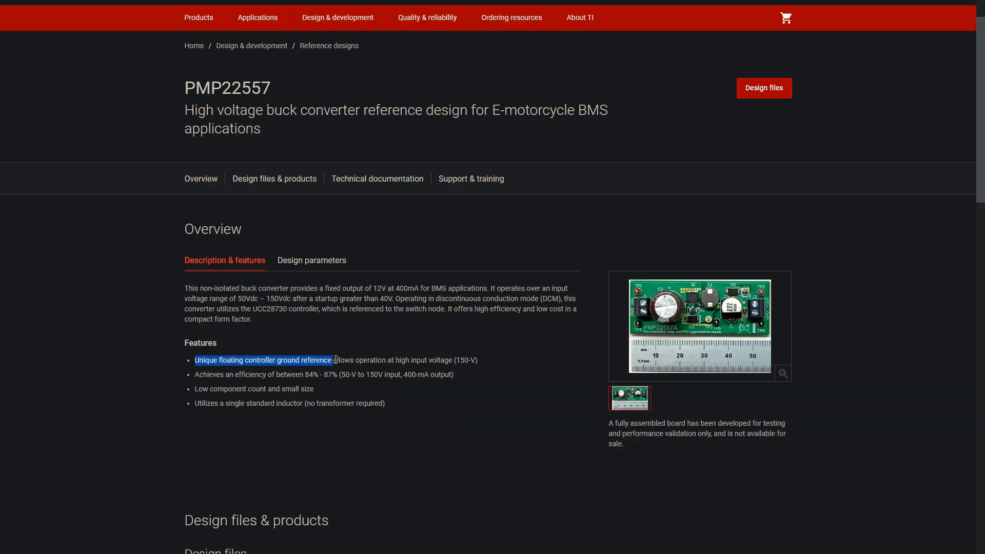
scroll(down, 3)
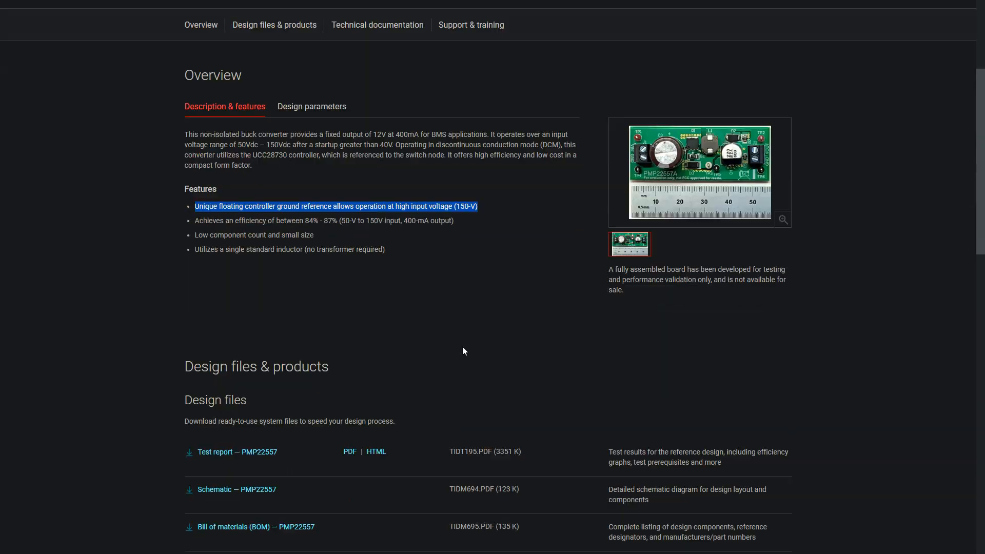
scroll(up, 3)
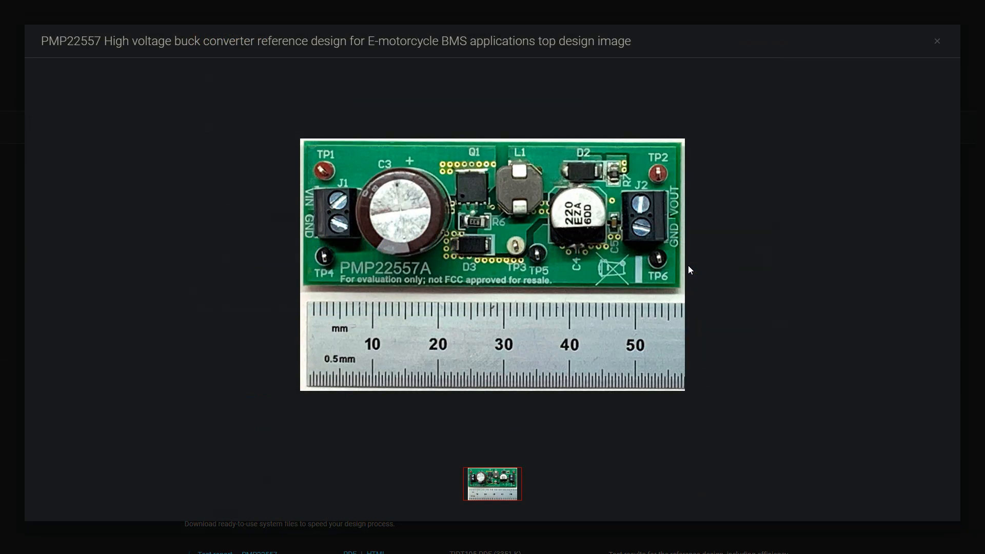
mouse_move(849, 77)
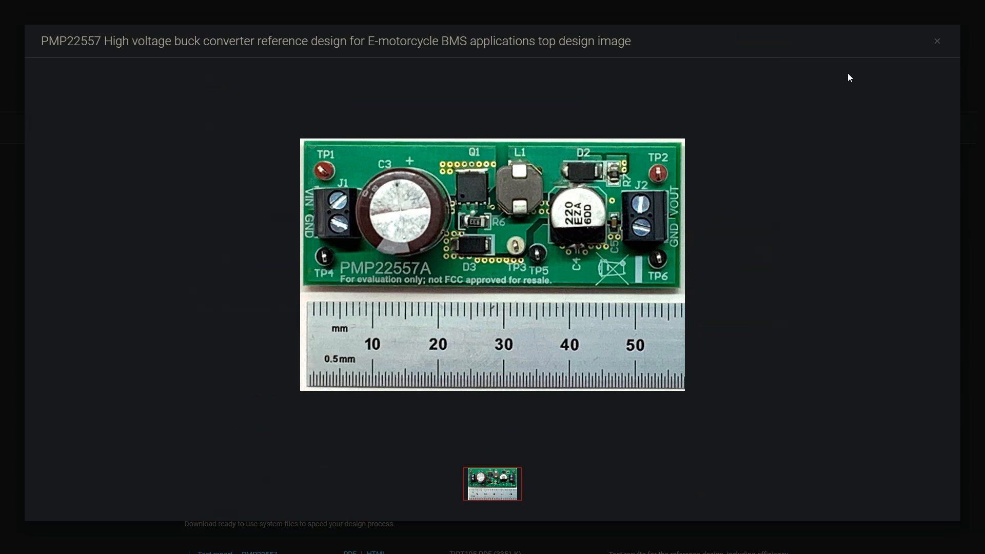
- Open the PMP22557 schematic PDF and zoom from 122% to 191% on the UCC28730 buck circuit
click(937, 41)
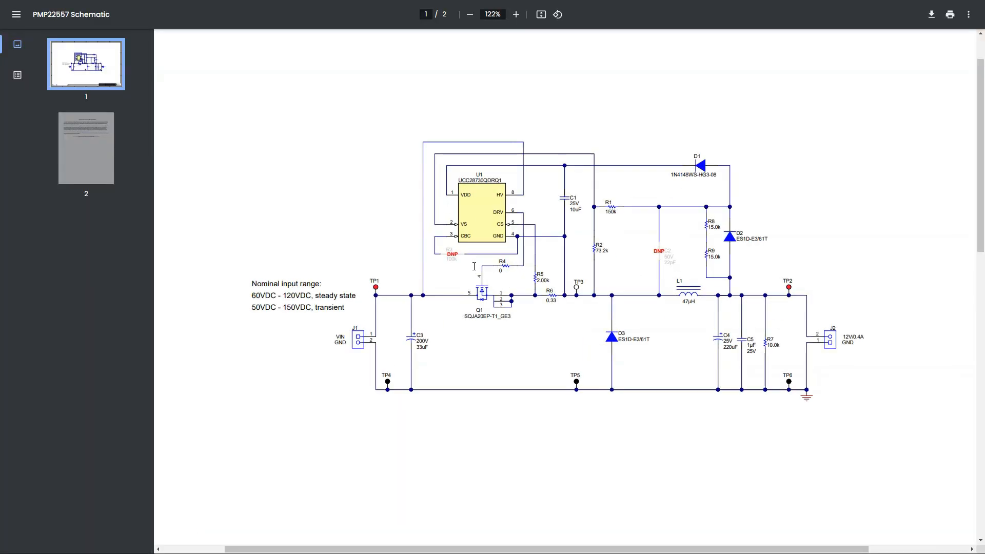
click(515, 13)
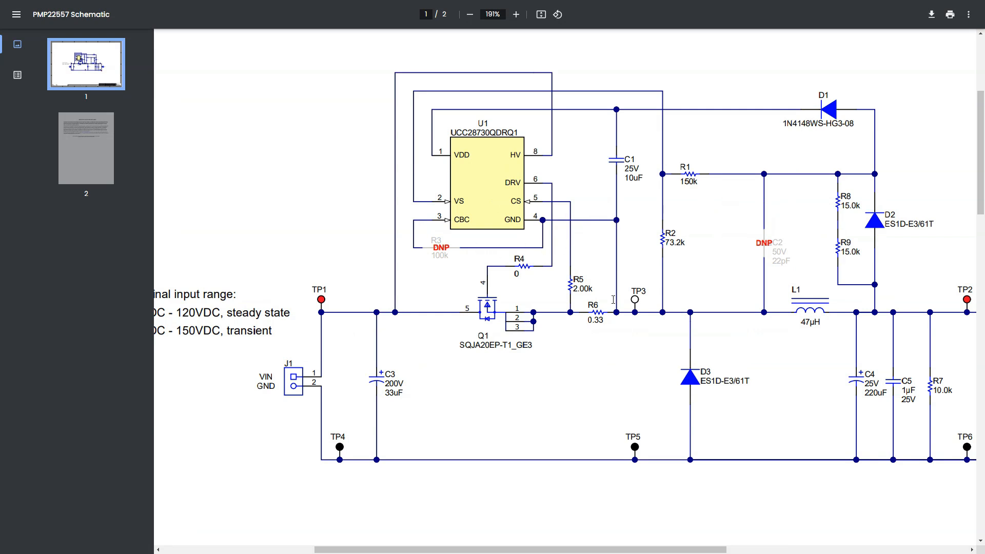
mouse_move(612, 315)
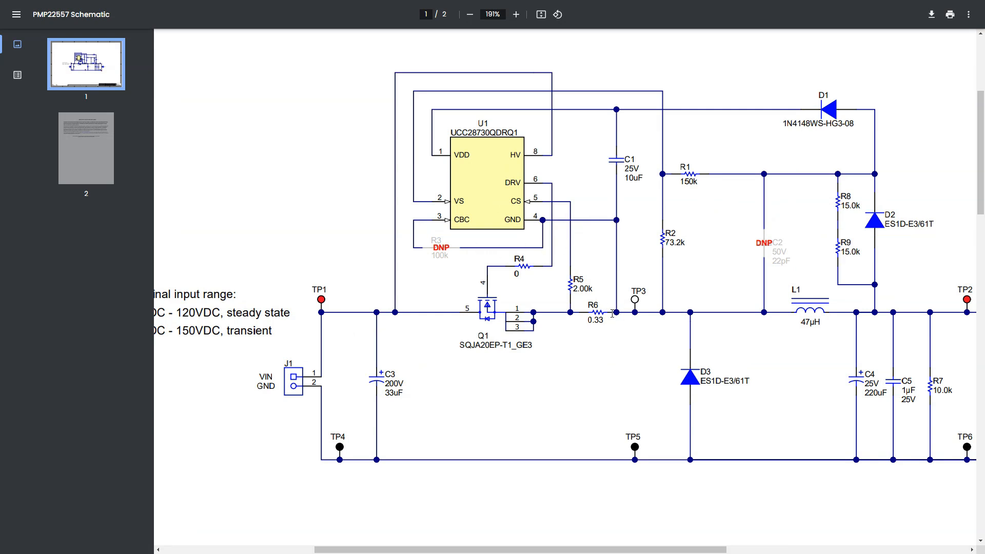
mouse_move(488, 323)
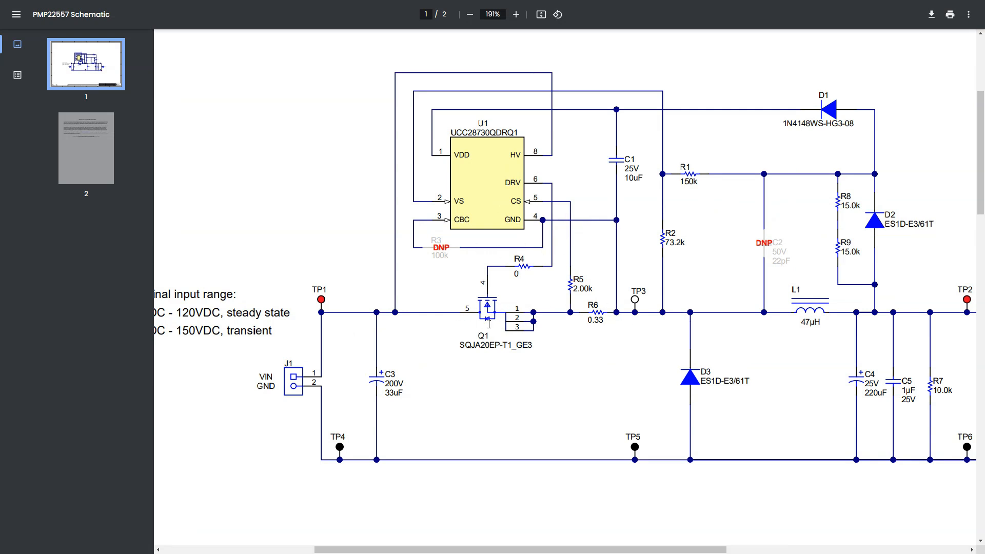